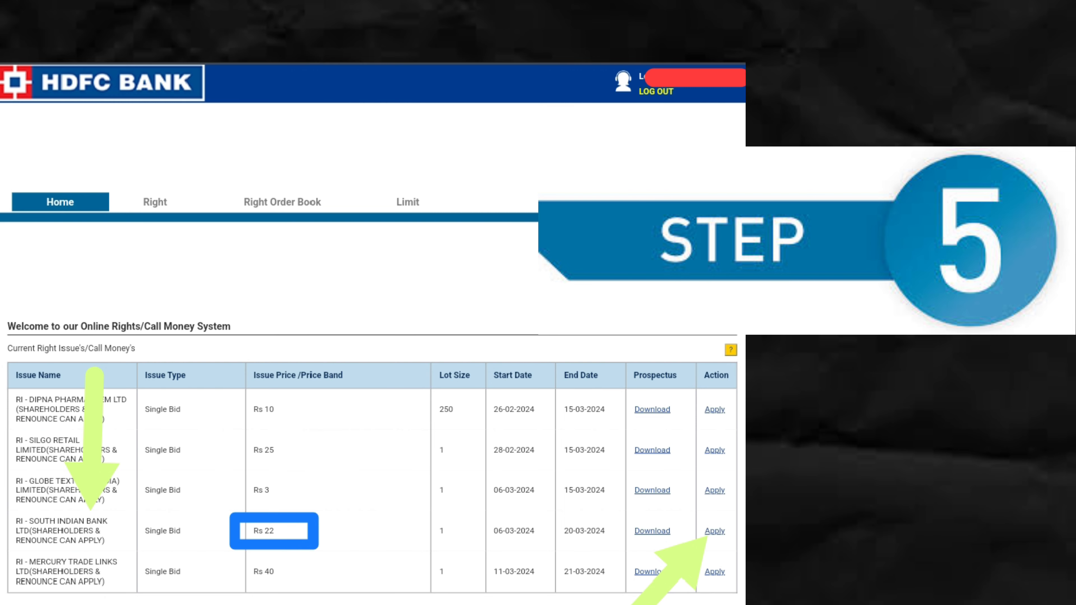
# Apply for 25 South Indian Bank rights shares at Rs 22 and confirm the bid.
pyautogui.click(714, 531)
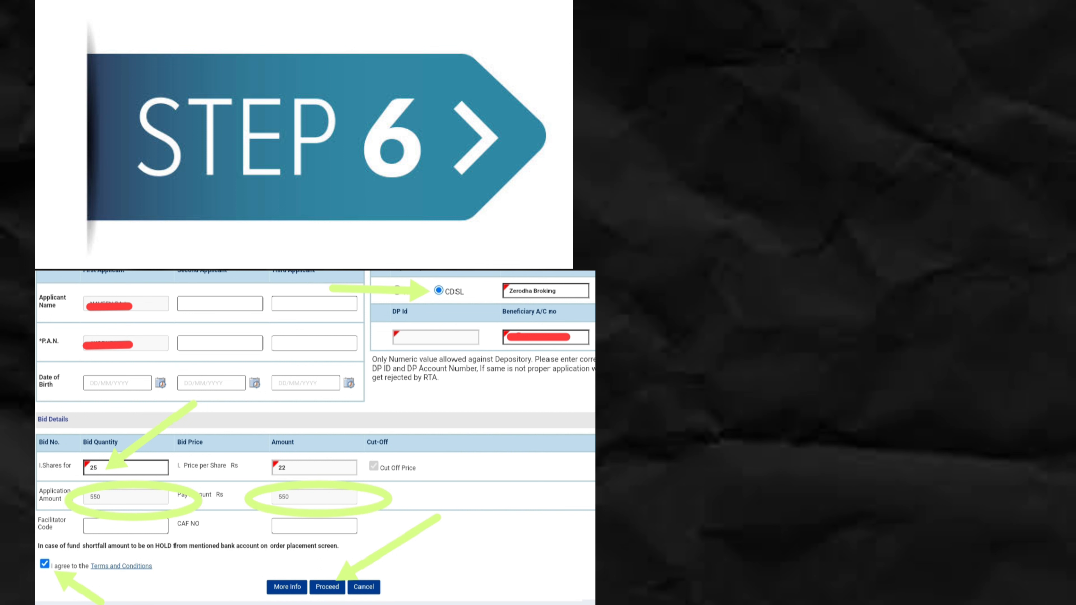
pyautogui.click(327, 586)
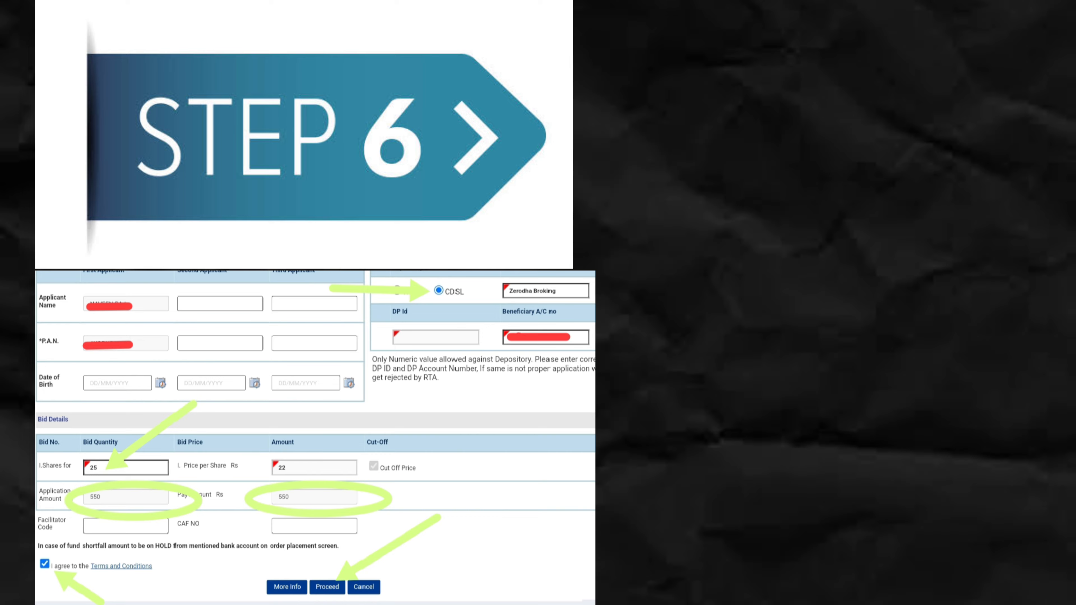
pyautogui.click(326, 586)
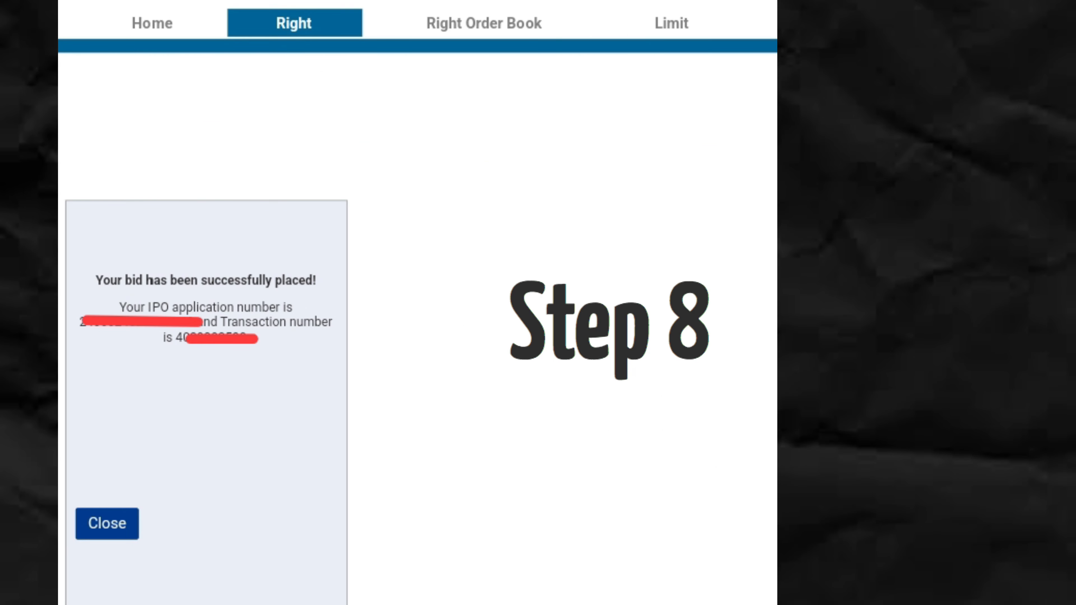